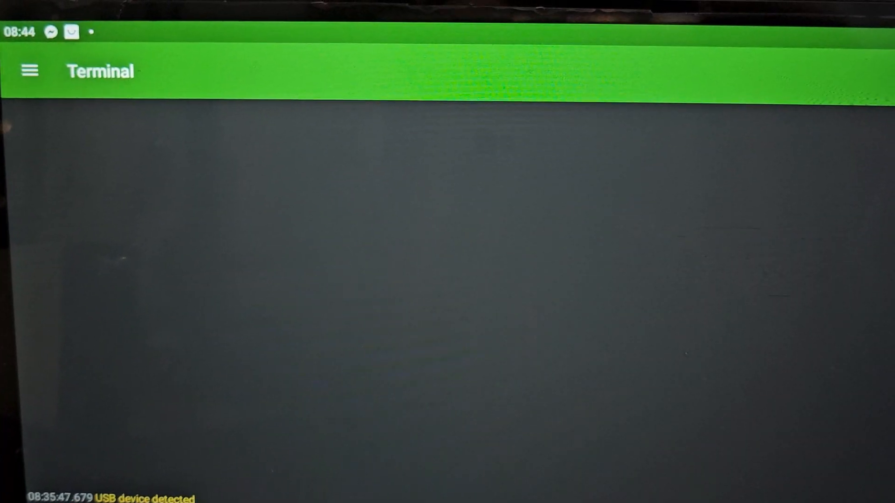
- Return to the terminal view and bring up the ATS25 volume adjustment at level 33
left_click(29, 70)
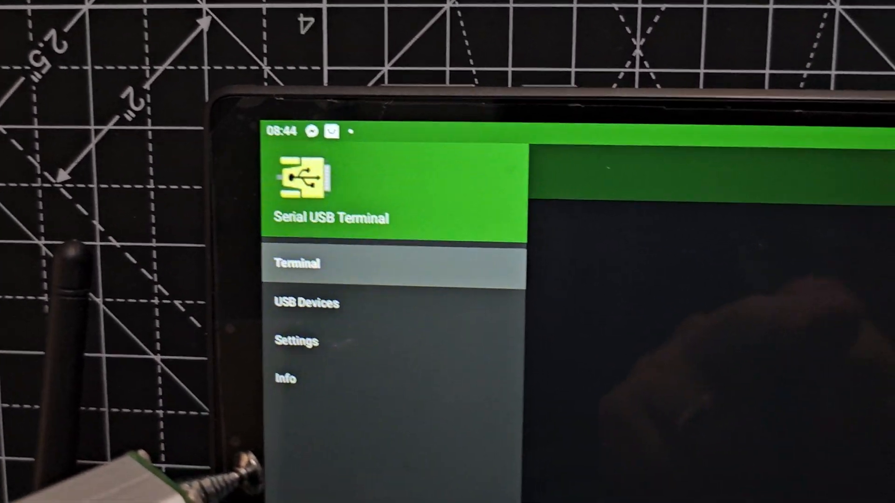
left_click(297, 263)
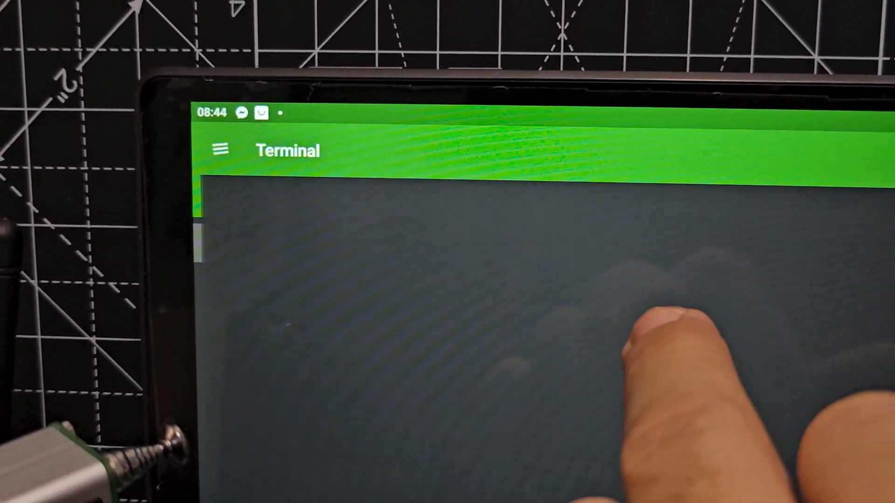
left_click(219, 149)
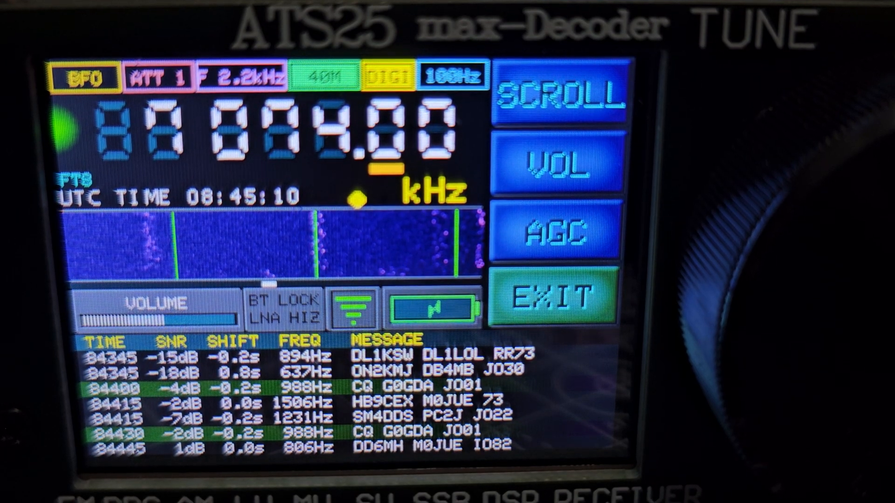
left_click(562, 169)
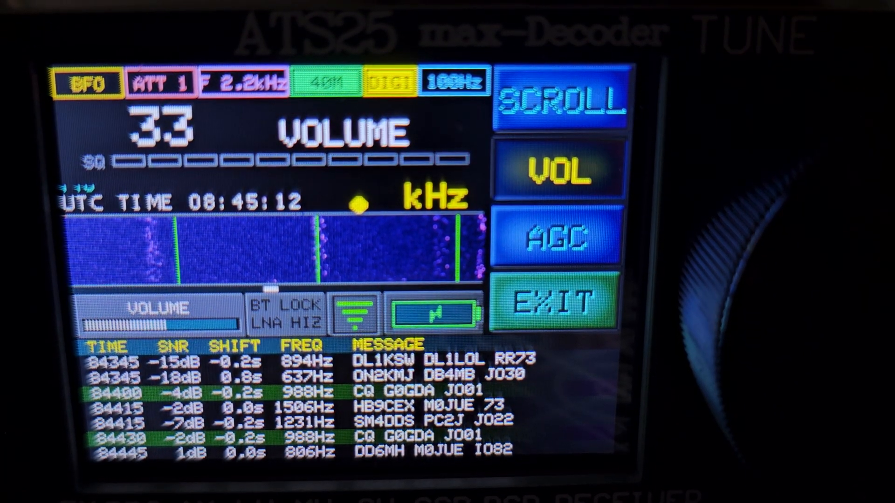